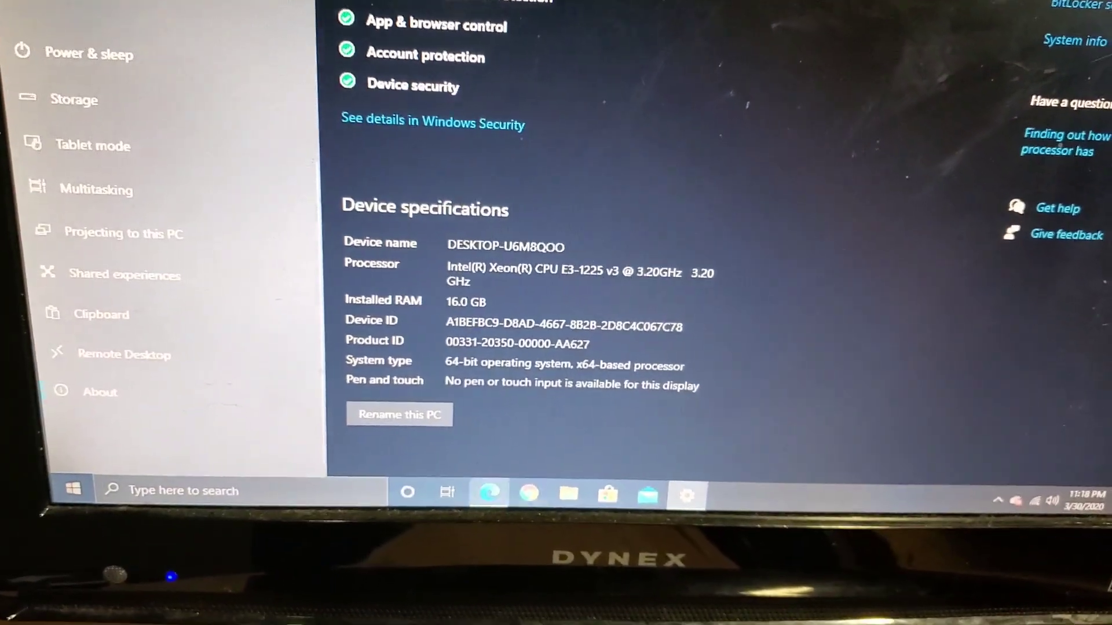
- Switch to Edge showing the AAEON EMB-H81A Mini-ITX page and scroll through it
{"action": "left_click", "coordinate": [487, 491]}
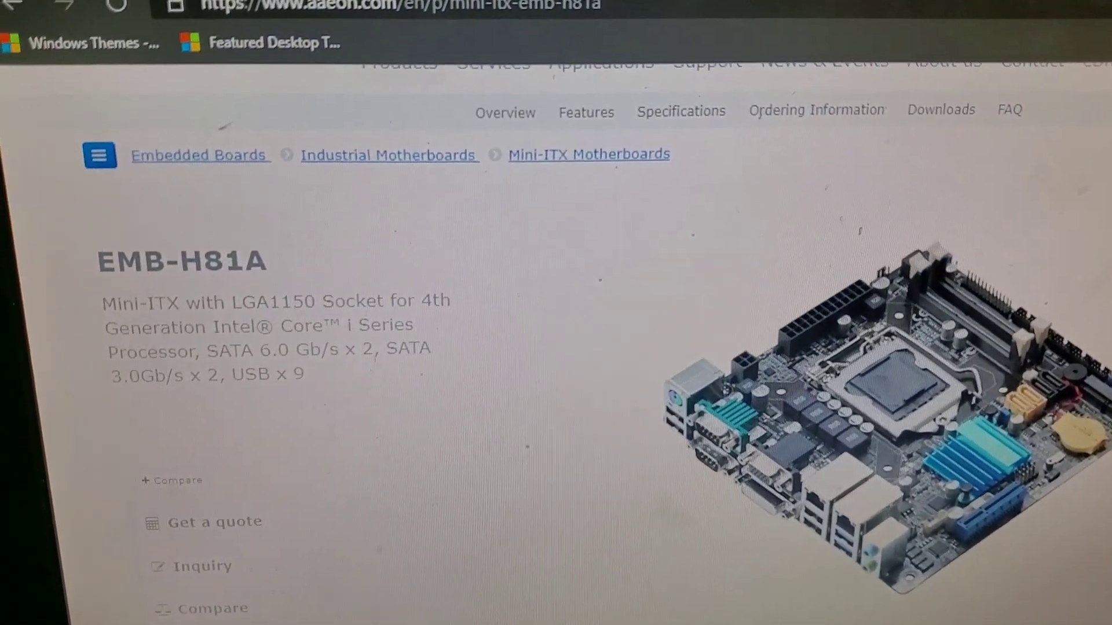
{"action": "scroll", "scroll_direction": "down", "scroll_amount": 3}
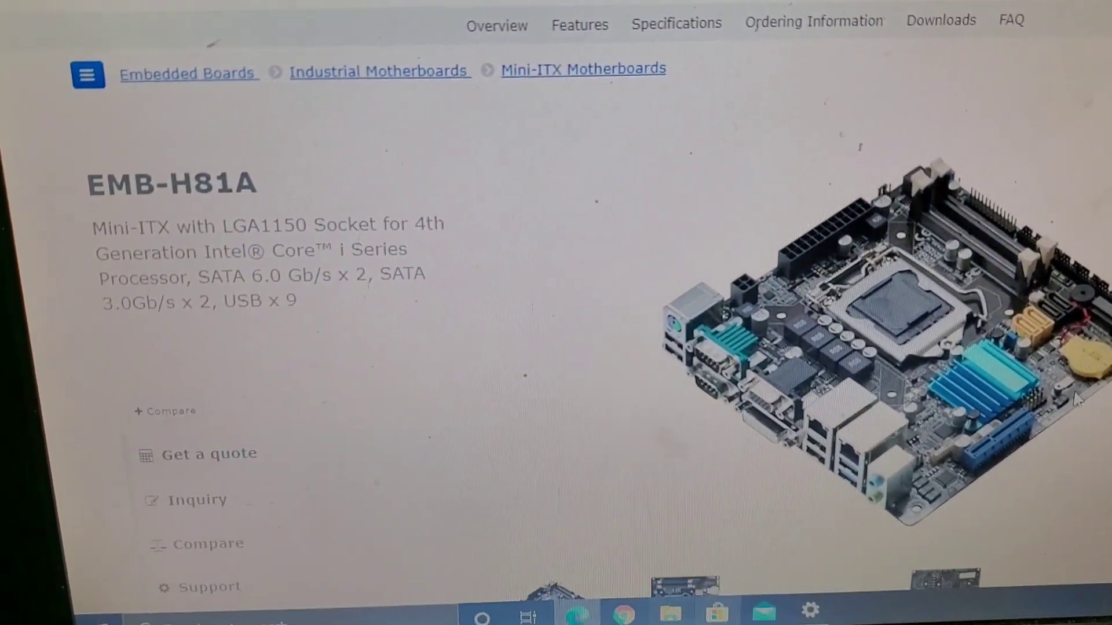
{"action": "scroll", "scroll_direction": "up", "scroll_amount": 3}
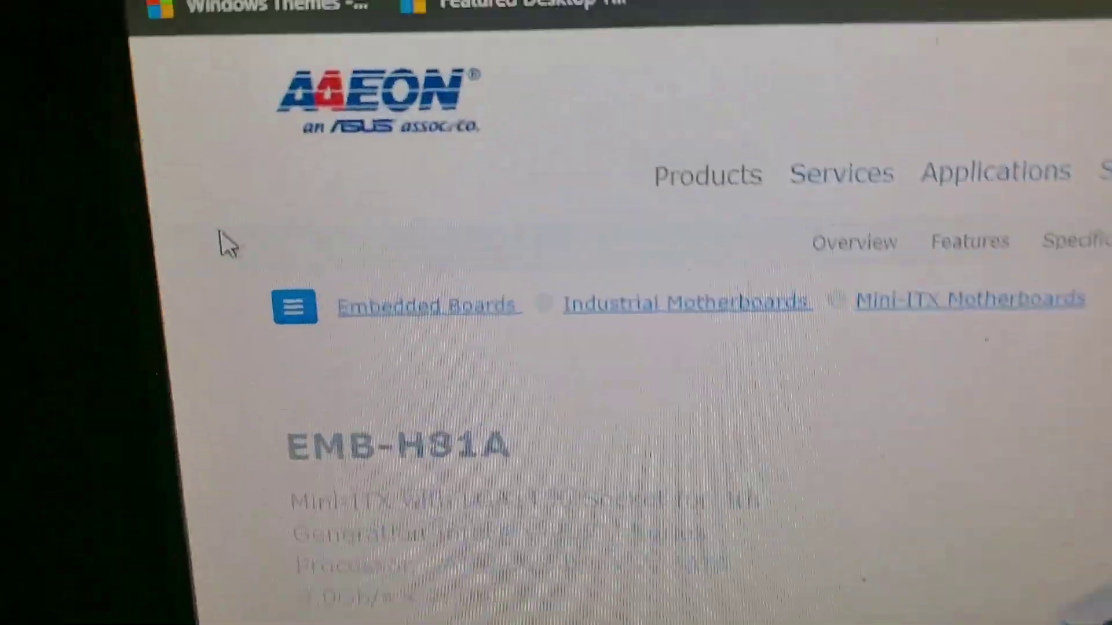
{"action": "scroll", "scroll_direction": "up", "scroll_amount": 3}
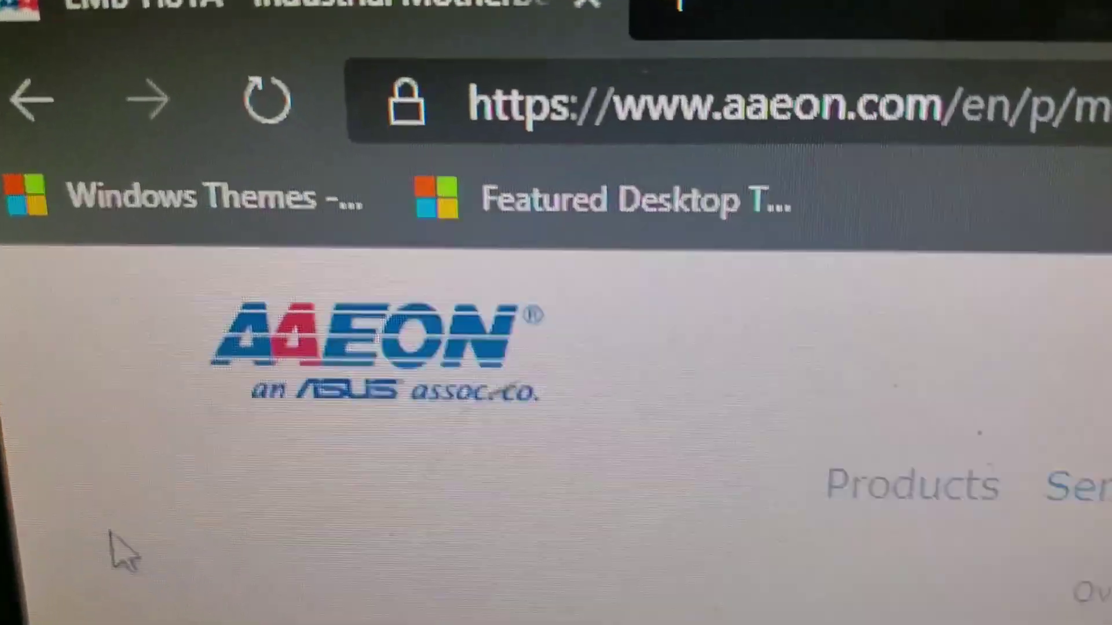
{"action": "scroll", "scroll_direction": "down", "scroll_amount": 3}
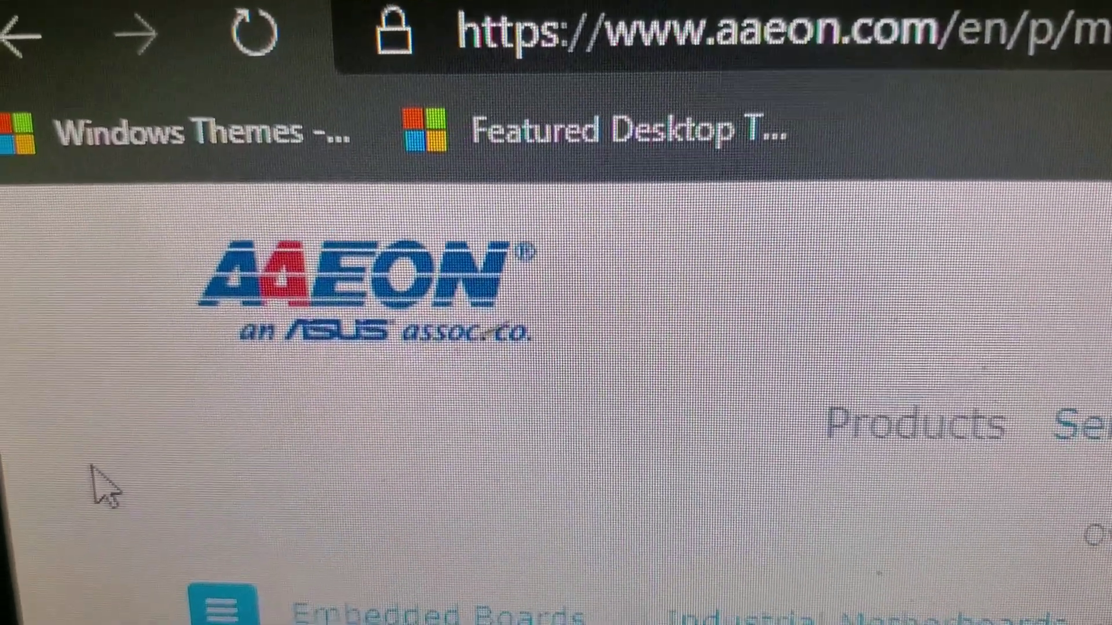